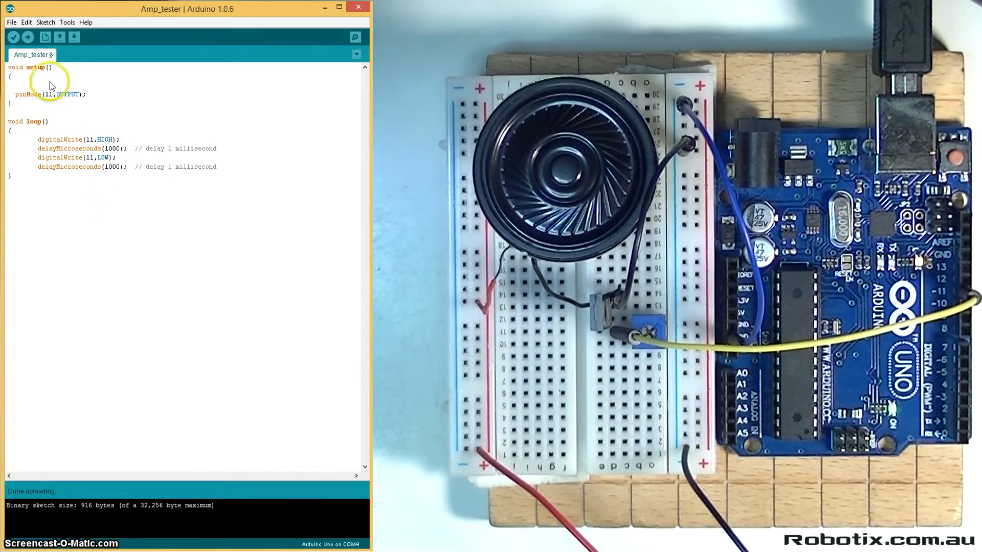
pyautogui.moveTo(127, 153)
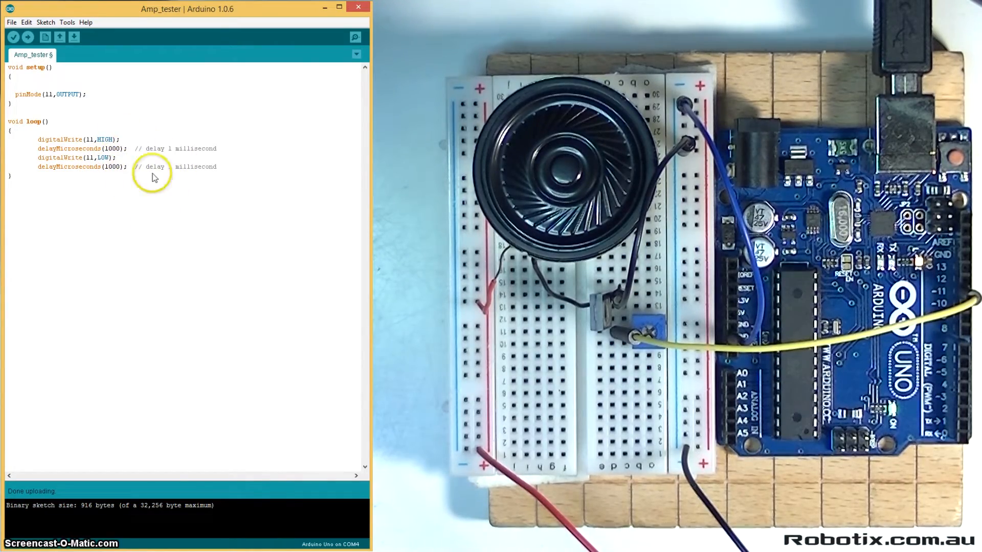
# - Place the cursor at the start of the loop body, above the first digitalWrite
pyautogui.click(31, 38)
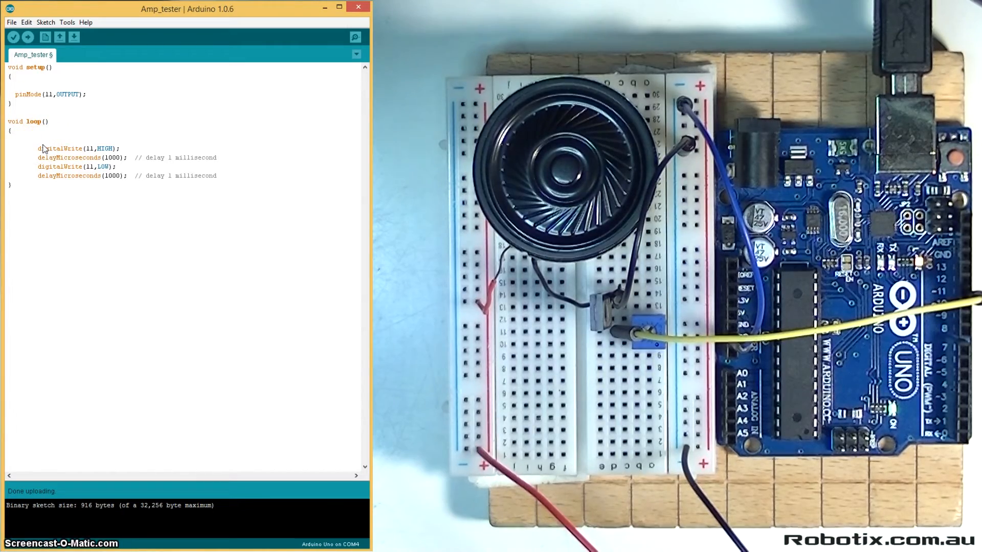
# - Type the for loop header for(int i=1; i<2000; i=i+1) above the loop body
pyautogui.write('for')
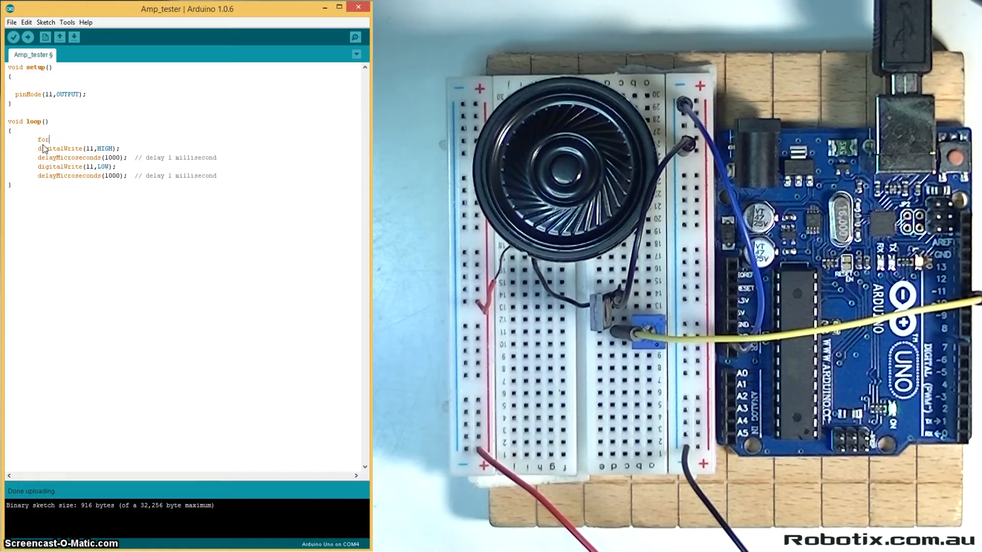
pyautogui.write('(i')
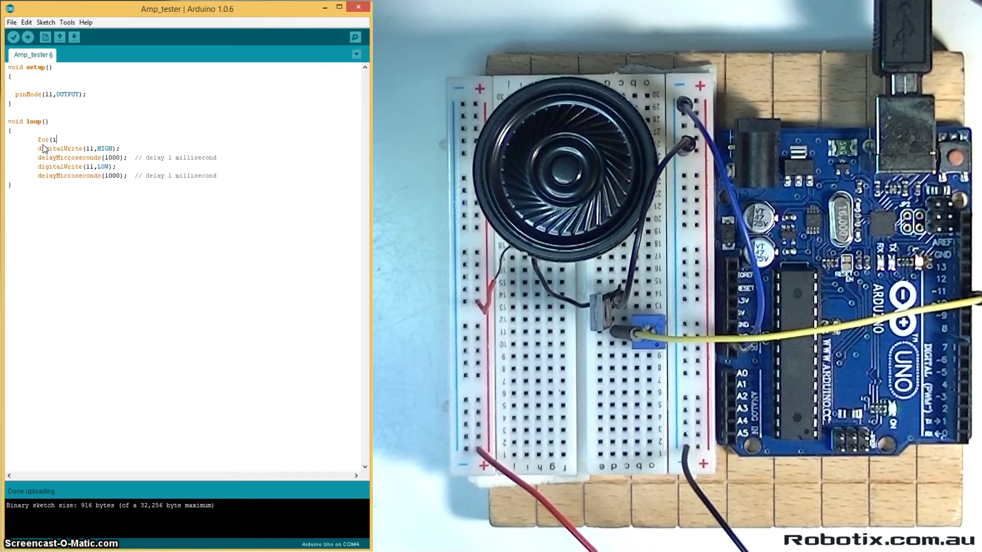
pyautogui.write('nt')
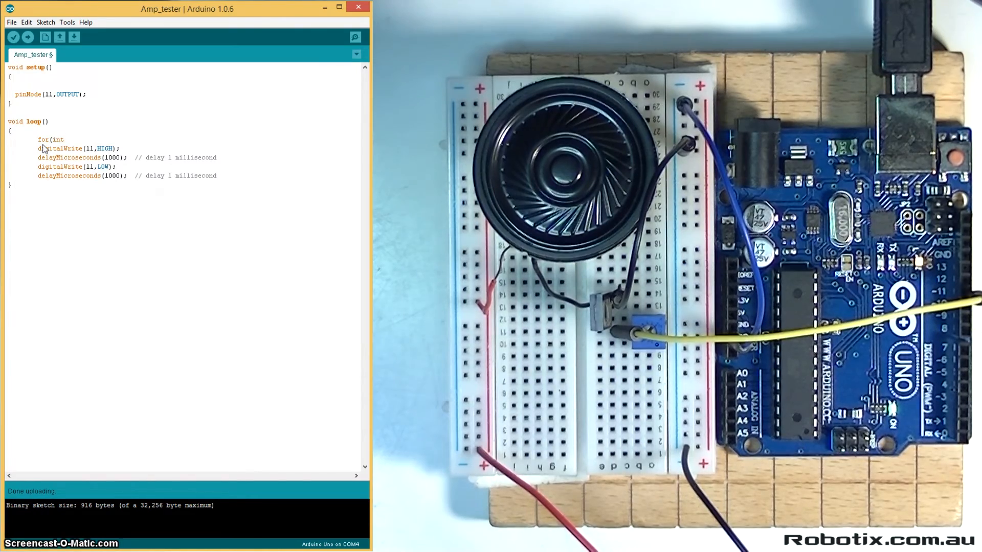
pyautogui.write('i=')
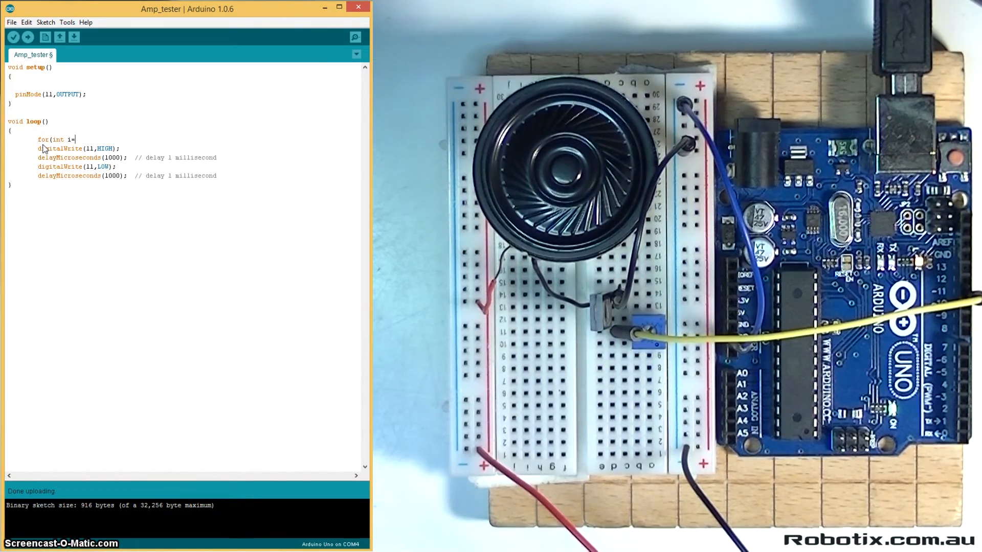
pyautogui.write('1')
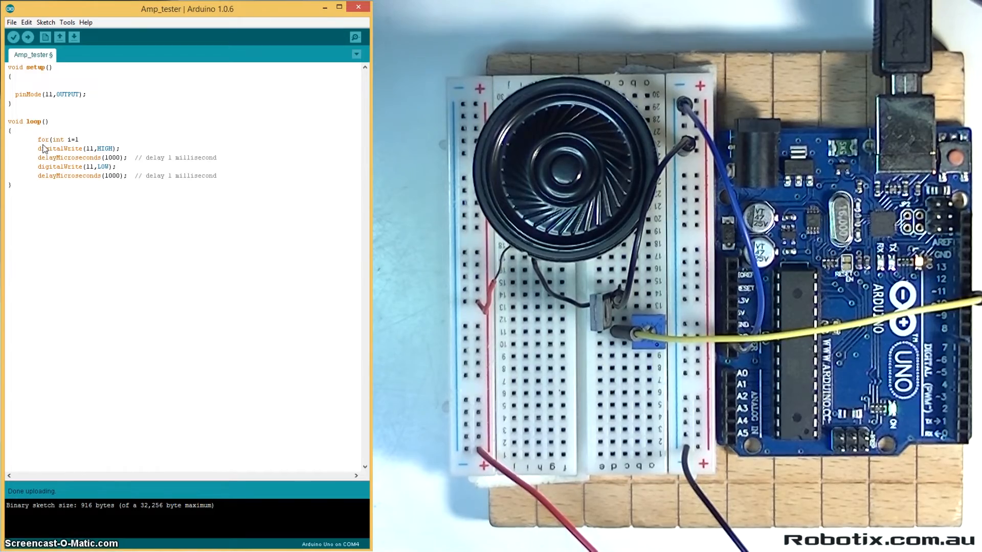
pyautogui.write('i')
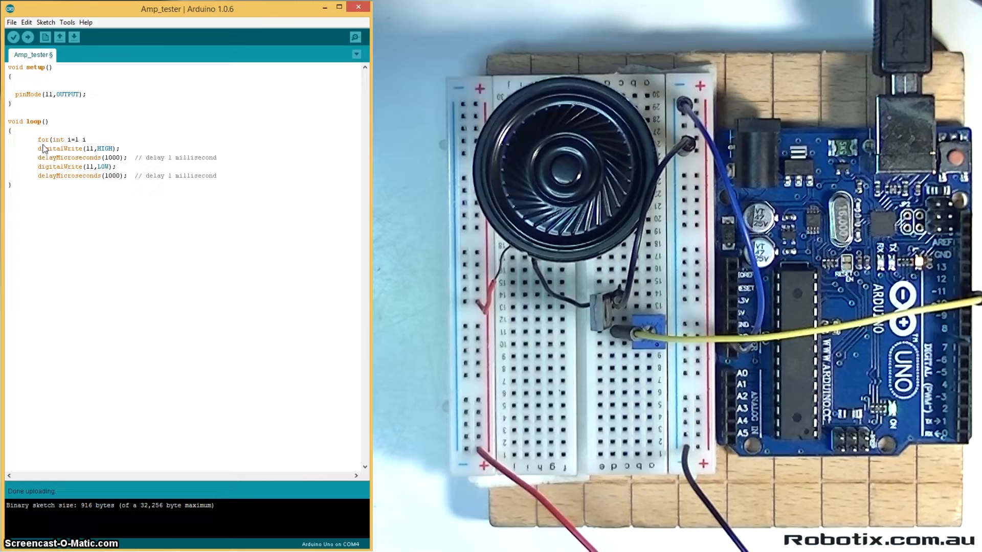
pyautogui.write('<200')
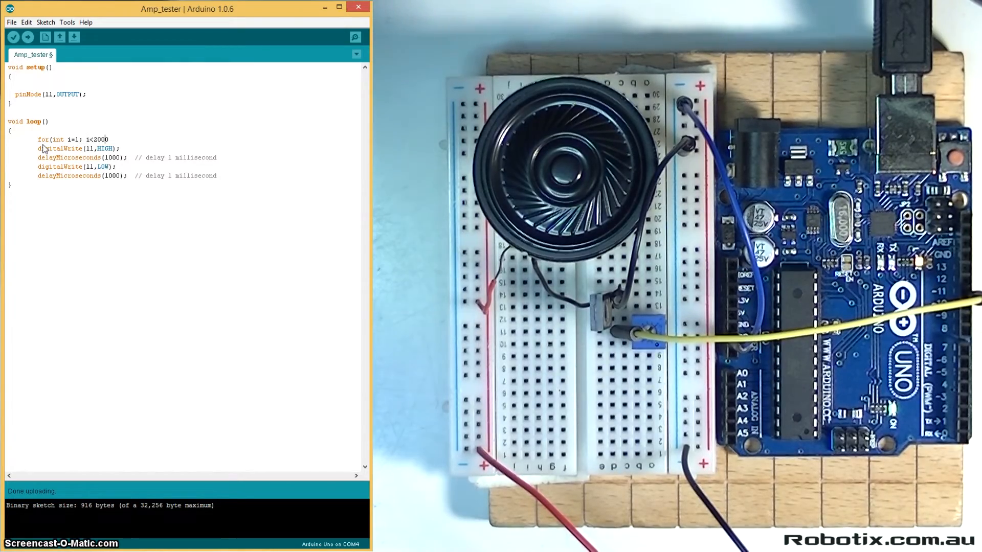
pyautogui.write('0;')
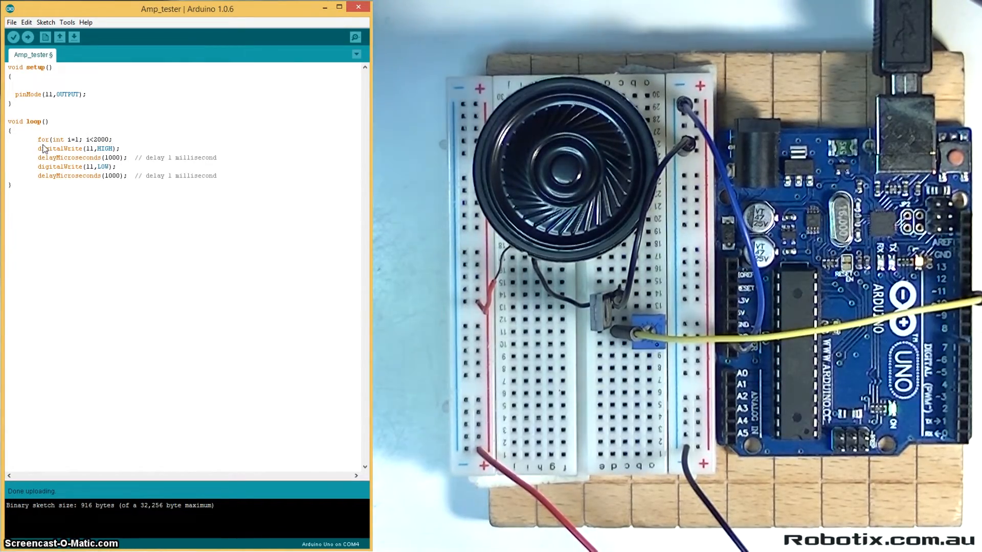
pyautogui.write('i')
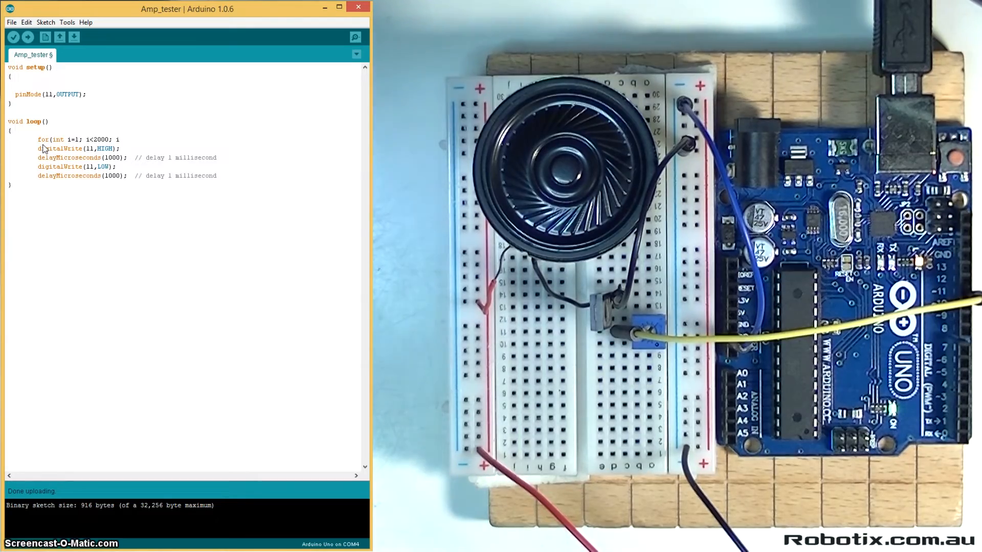
pyautogui.write('=i+1){')
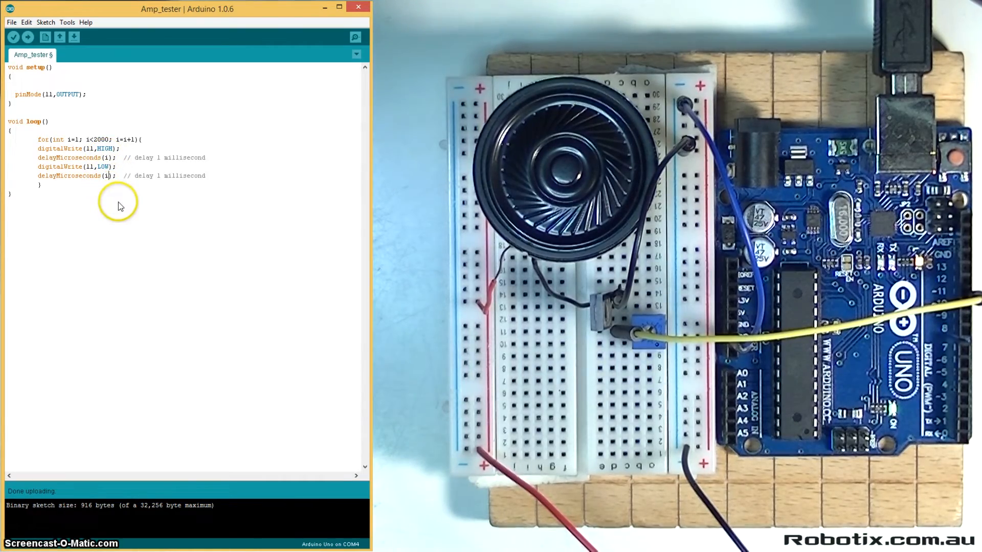
# - Place the cursor in the for loop's increment to change it to i=i+10
pyautogui.click(31, 38)
pyautogui.write('0')
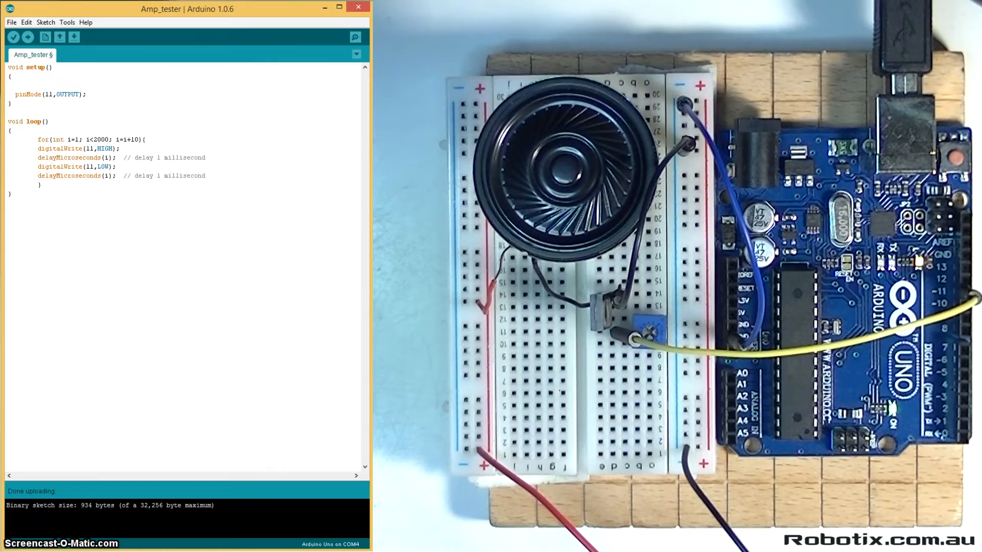
# - Upload the sweep sketch to the board again
pyautogui.click(29, 37)
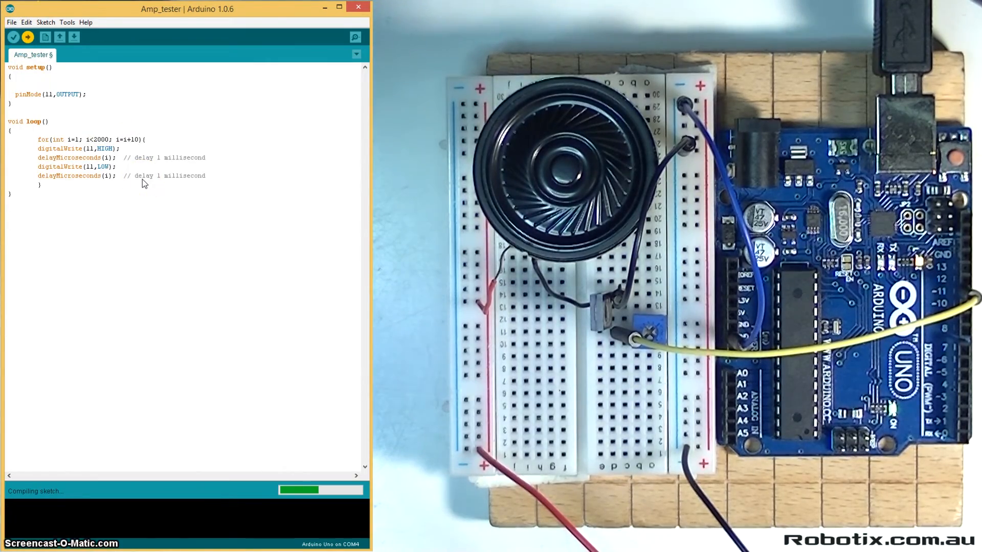
pyautogui.click(28, 36)
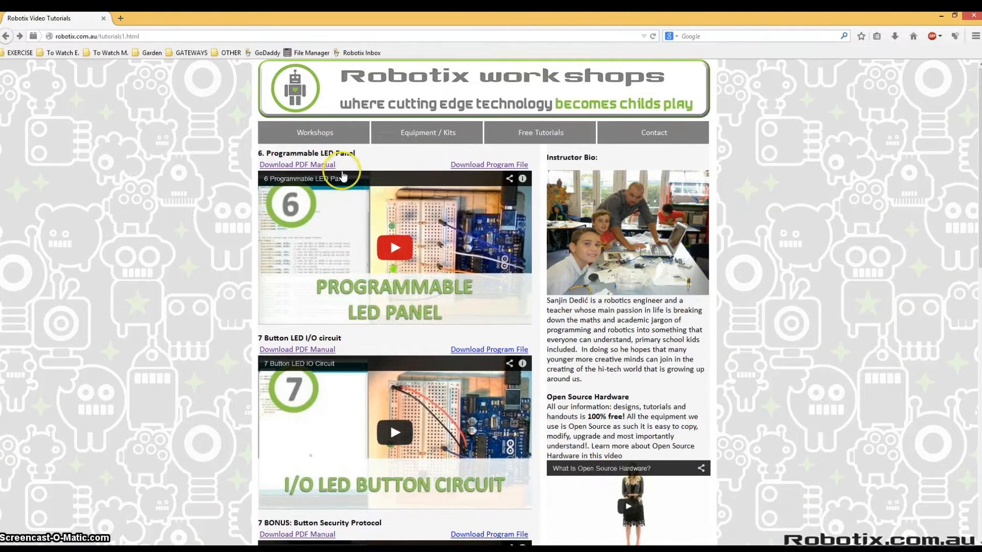
# - Browse the LED panel PDF manual, then open tutorial 6's program file
pyautogui.click(466, 164)
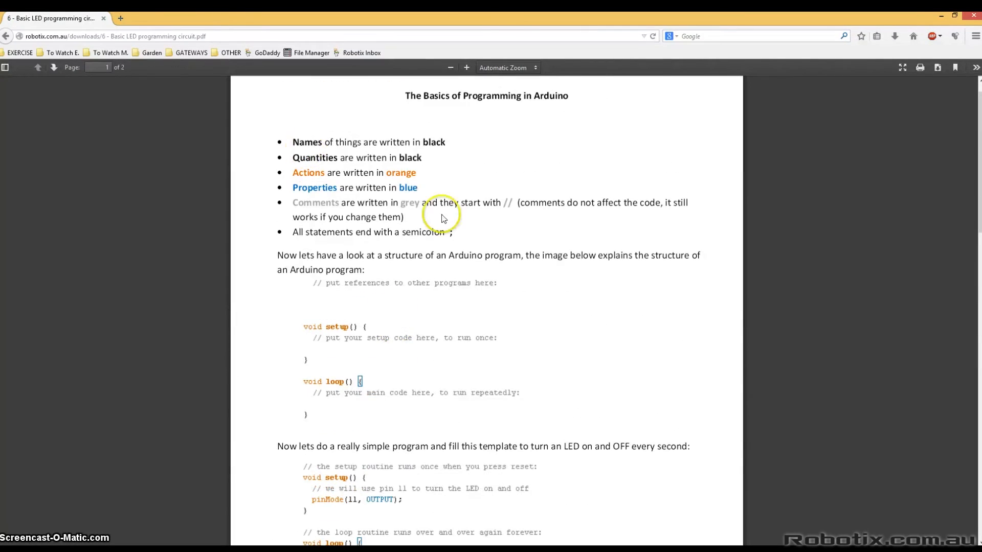
pyautogui.scroll(-3)
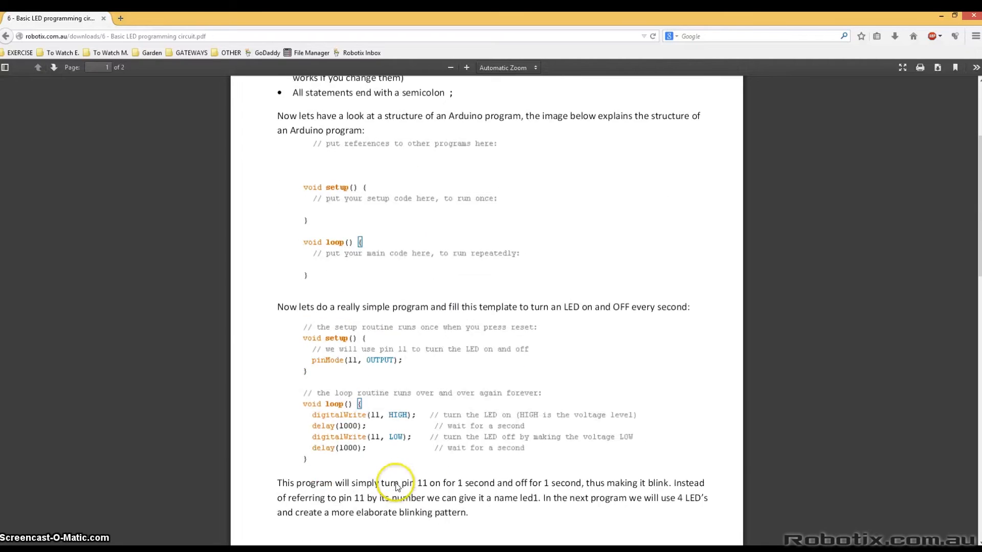
pyautogui.scroll(-3)
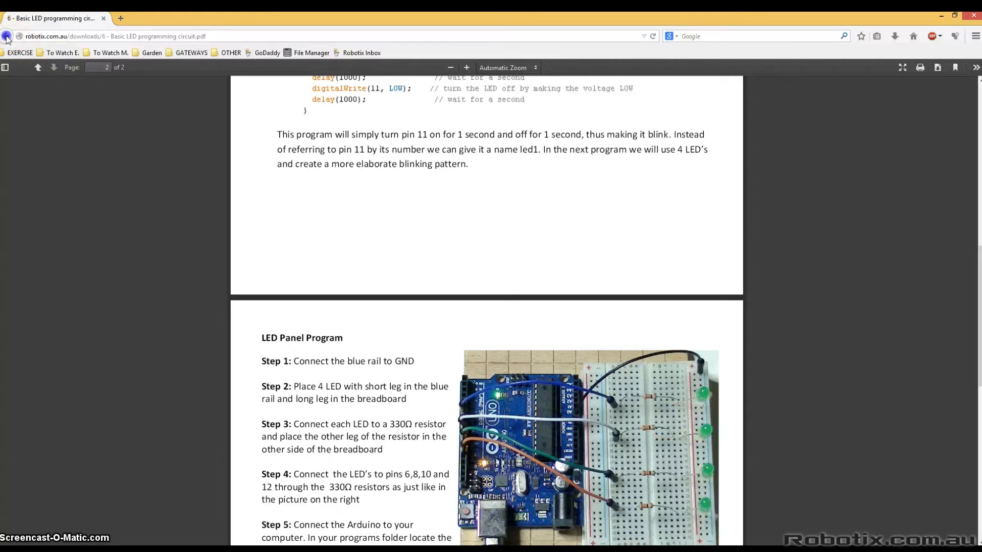
pyautogui.click(8, 36)
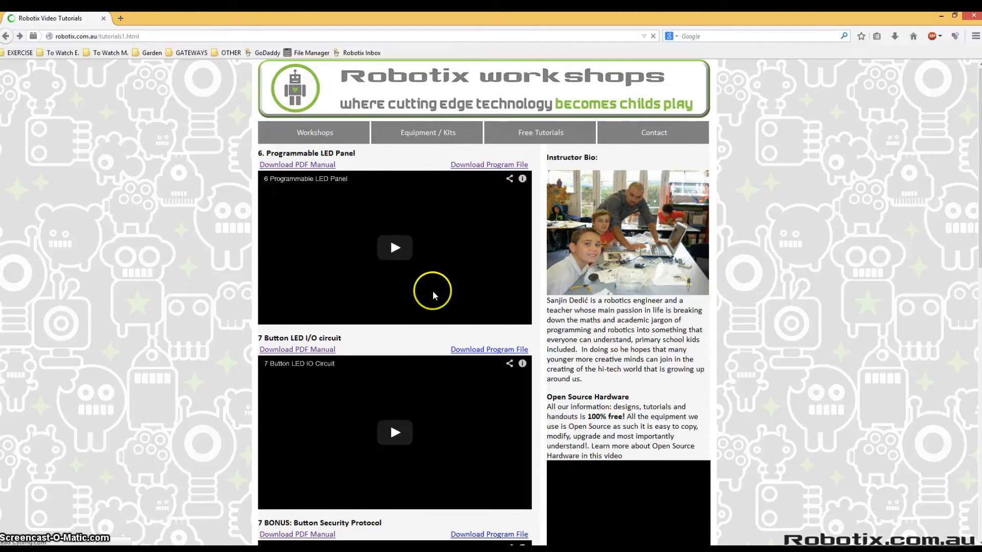
pyautogui.click(489, 165)
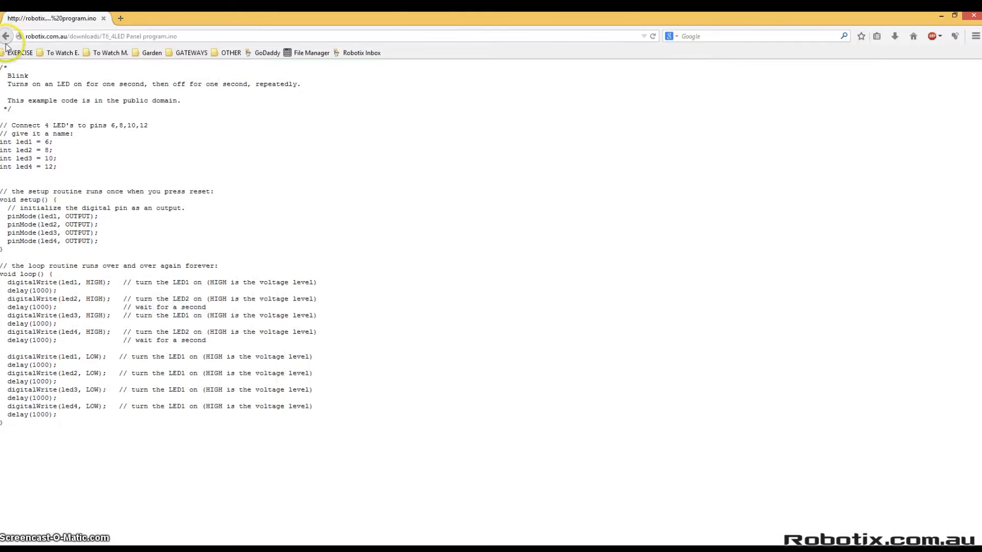